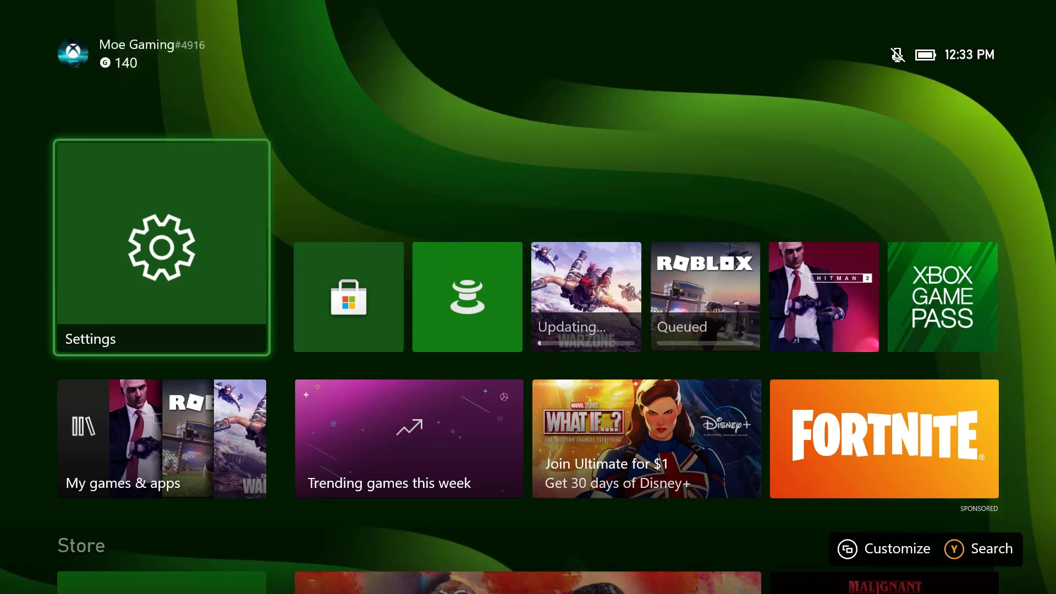
Go through Settings, Network settings and Advanced settings to the Alternate MAC address page
left_click(161, 247)
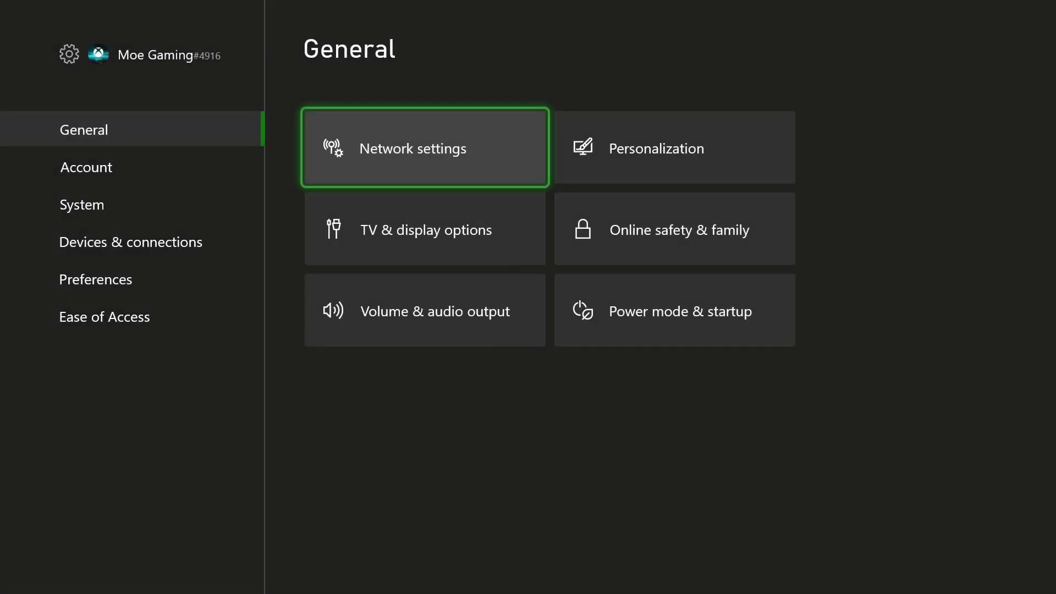
left_click(424, 147)
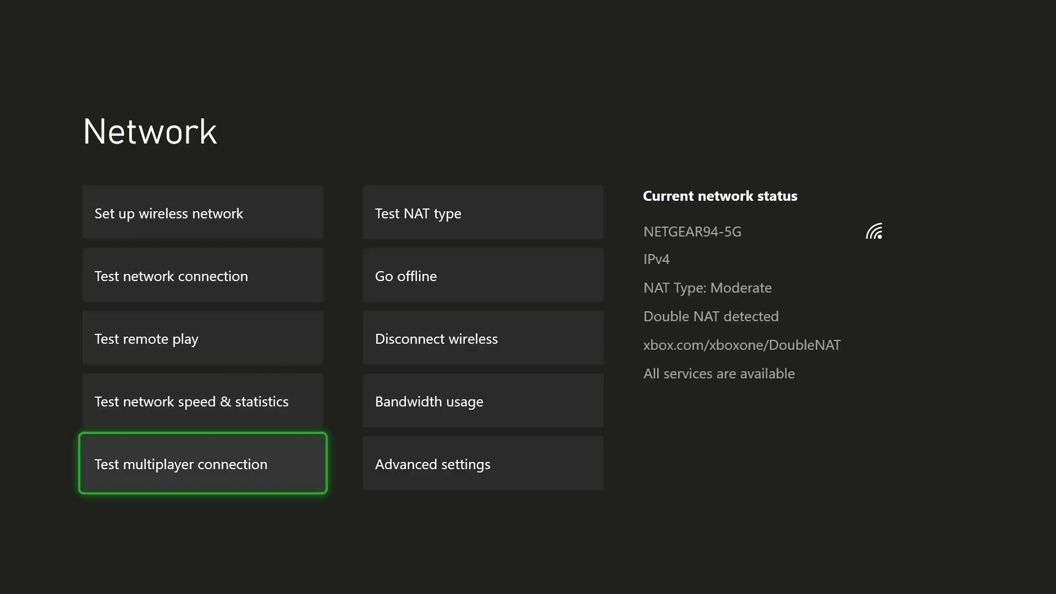
left_click(433, 463)
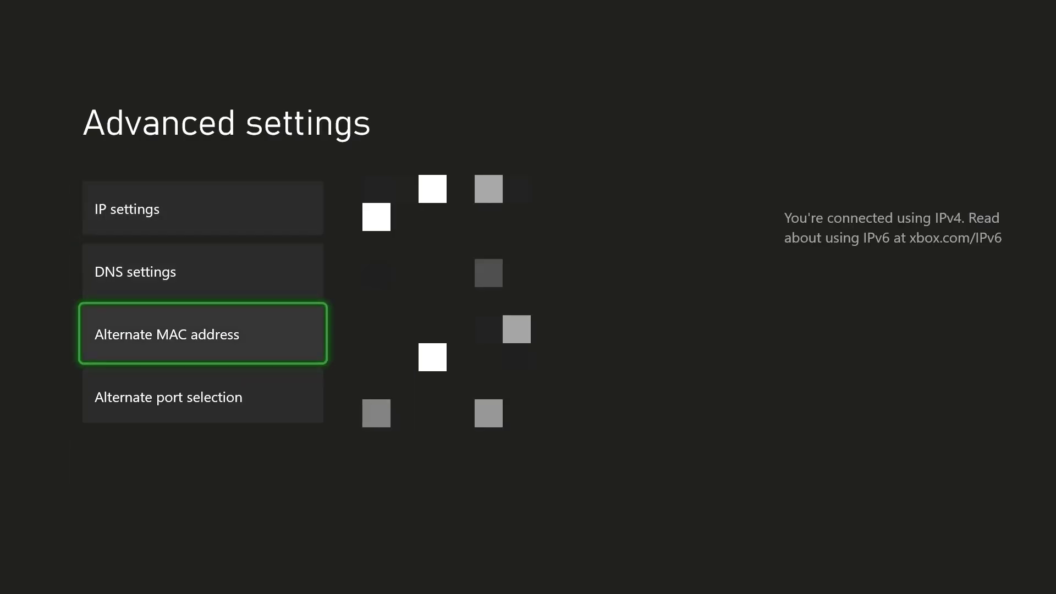
left_click(201, 333)
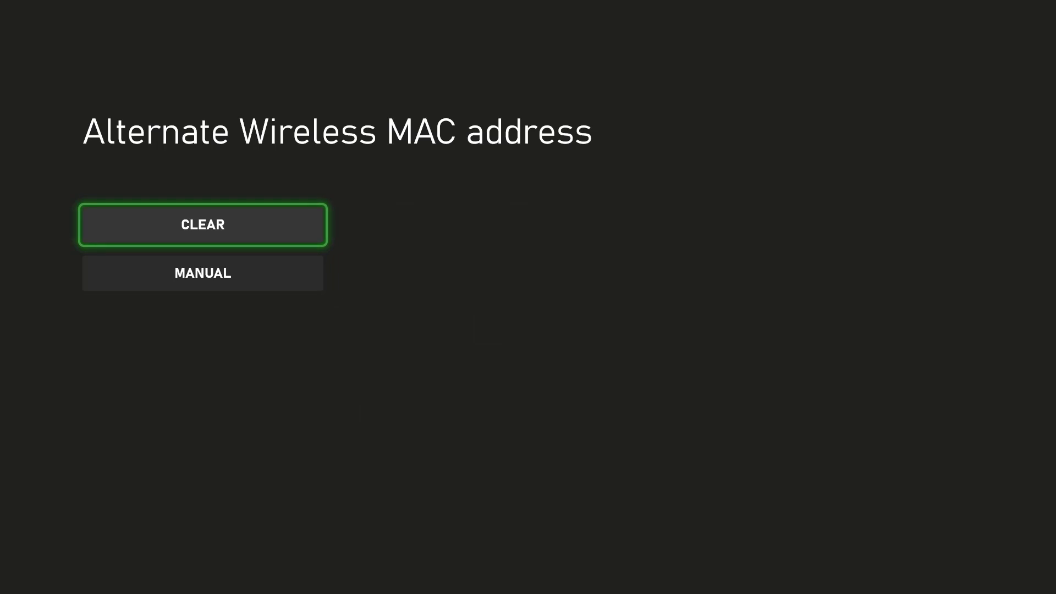
Clear the alternate wireless MAC address
left_click(202, 224)
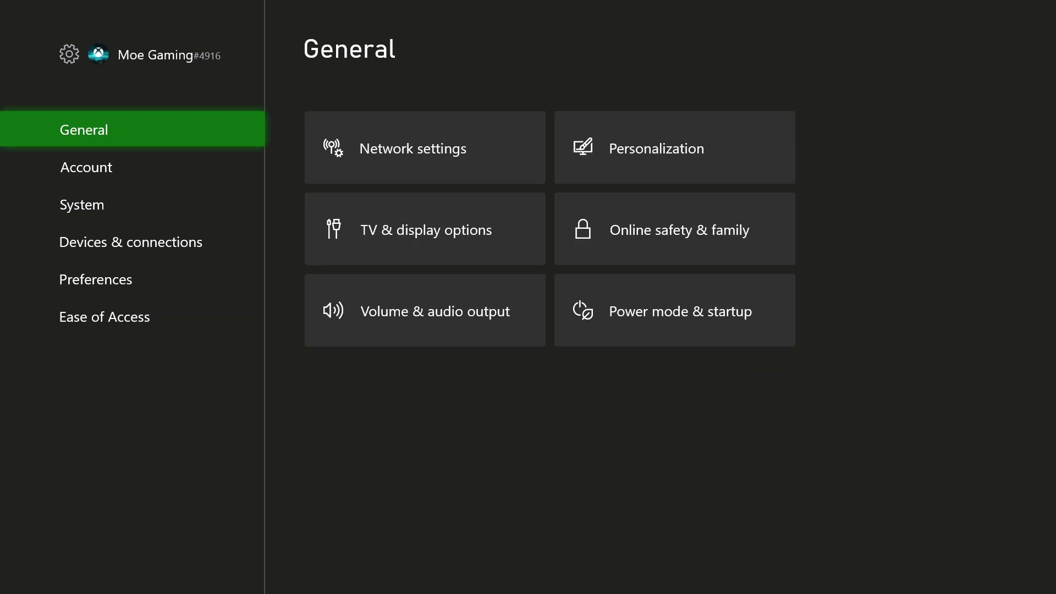
Select Reset console on the Console info page to bring up the reset confirmation
left_click(80, 204)
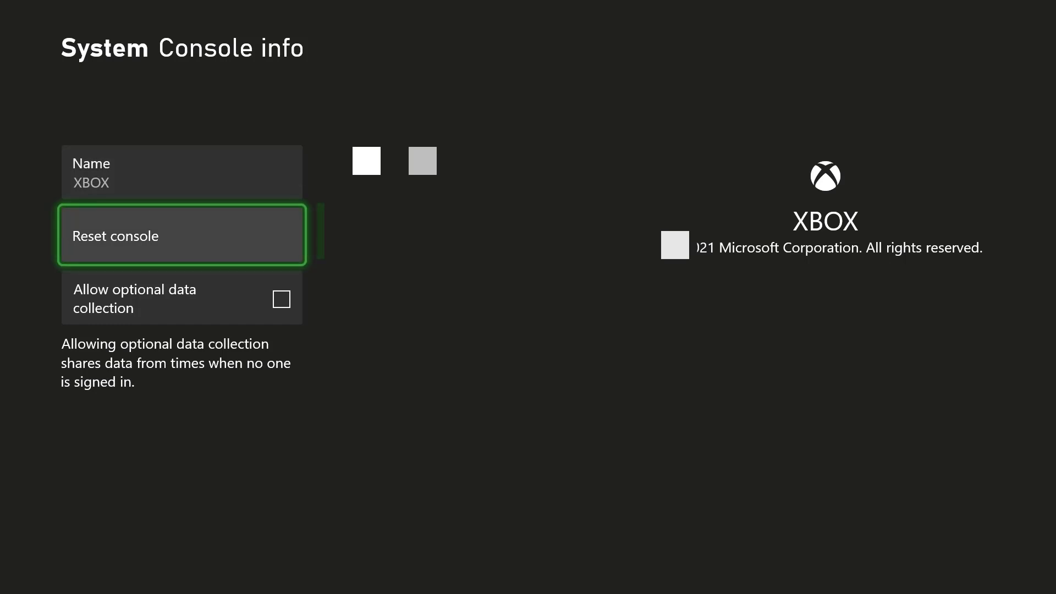
left_click(181, 234)
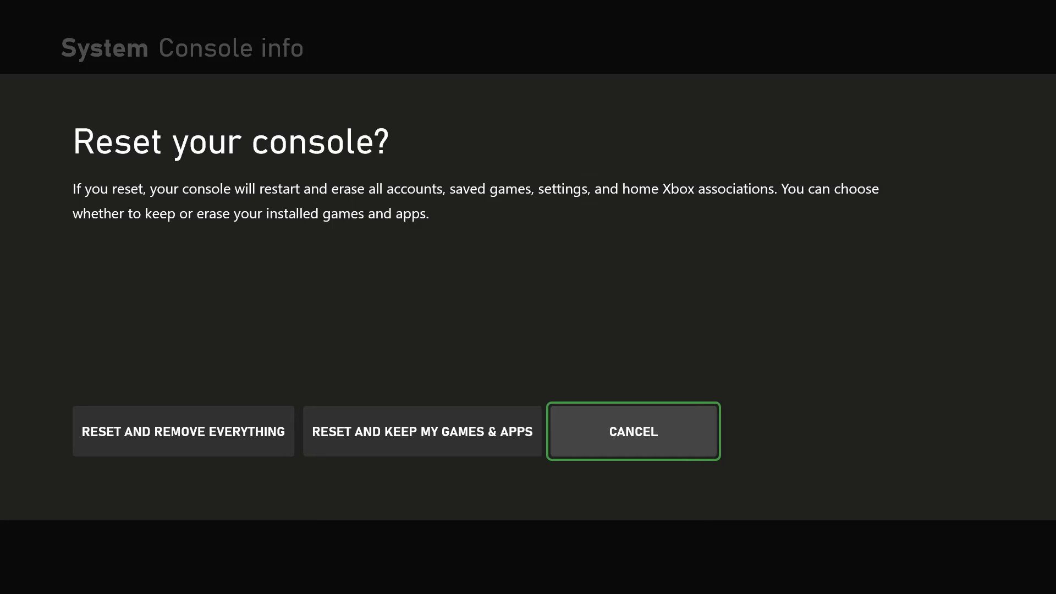